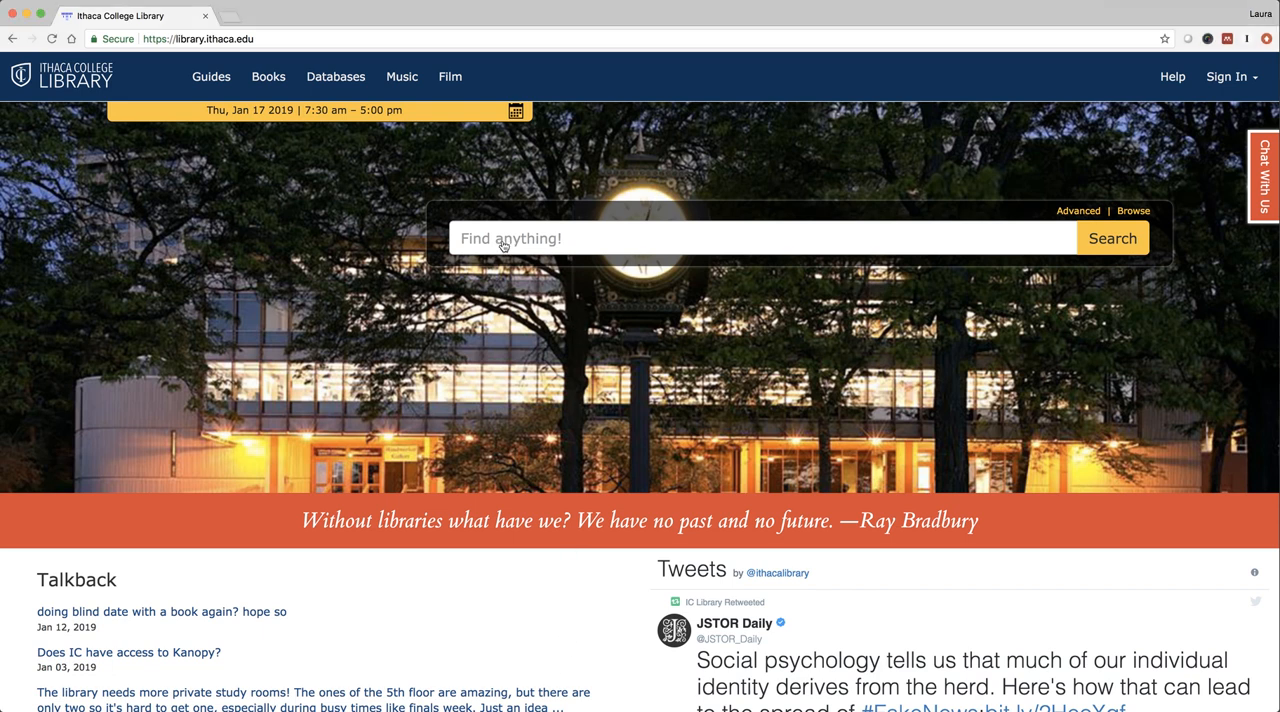
# Step: Search the library for 'new for spring' from the Find anything! box
pyautogui.write('new')
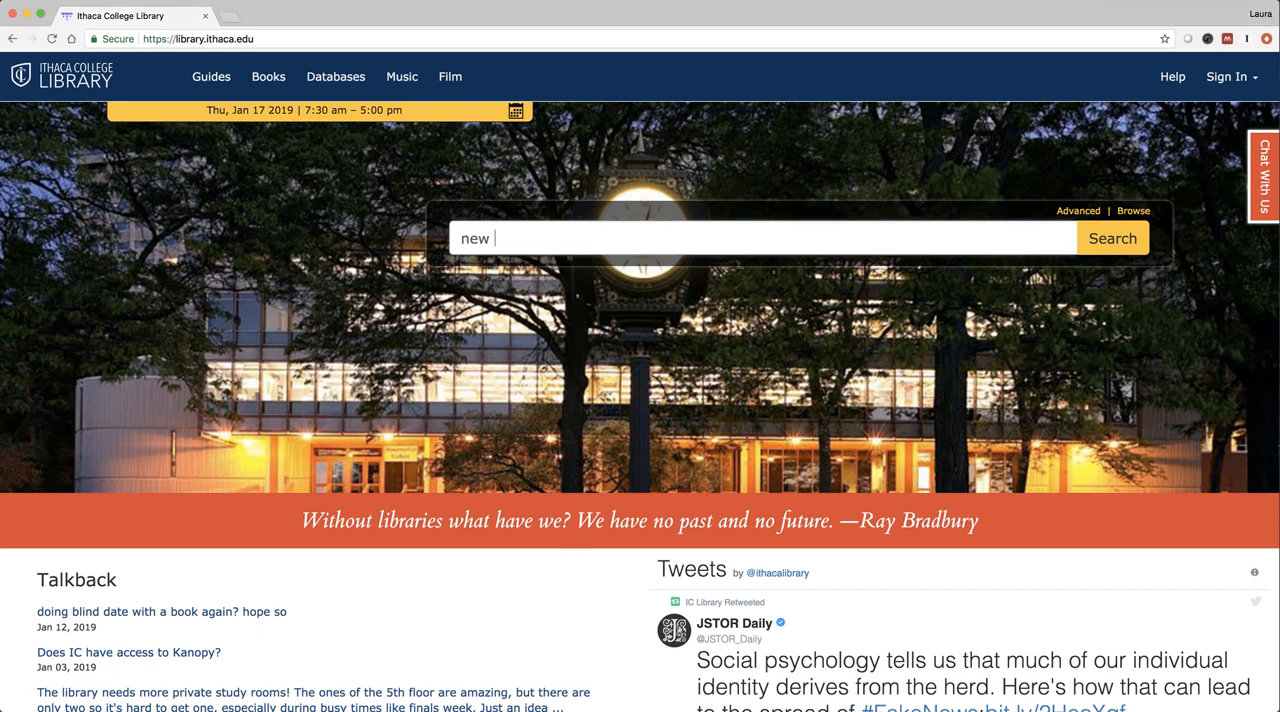
pyautogui.write('for spring')
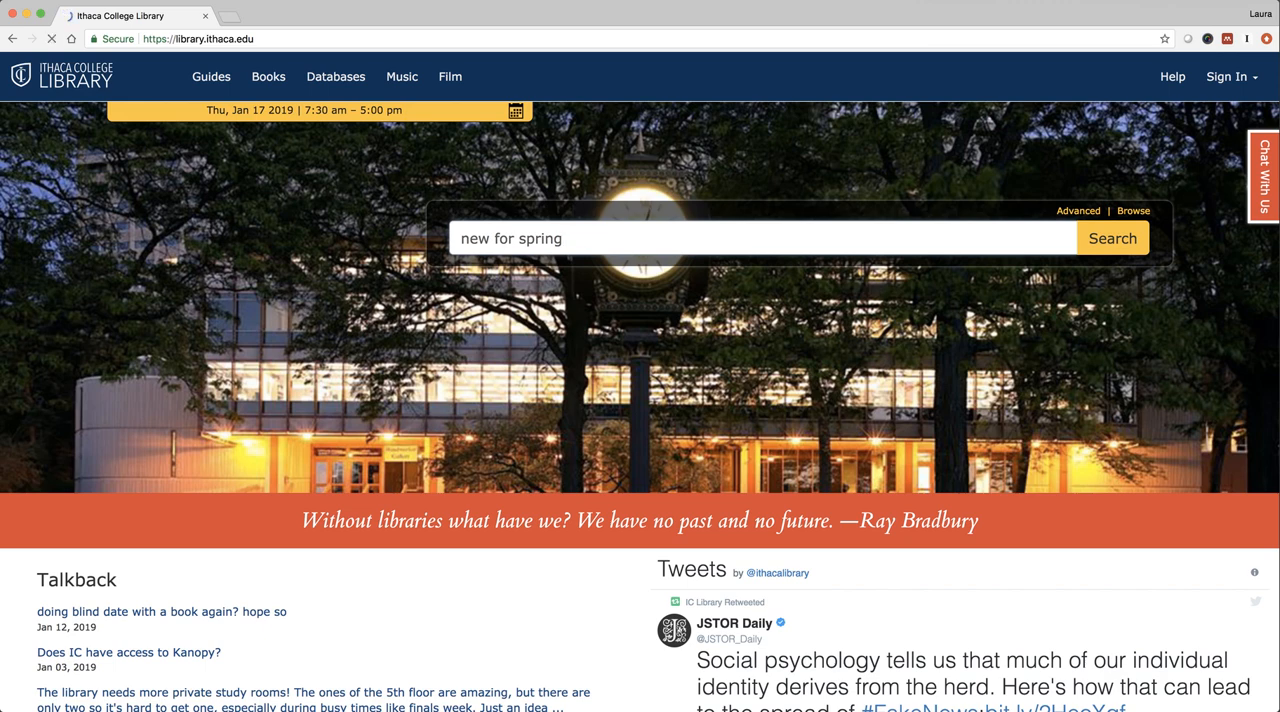
pyautogui.click(1112, 238)
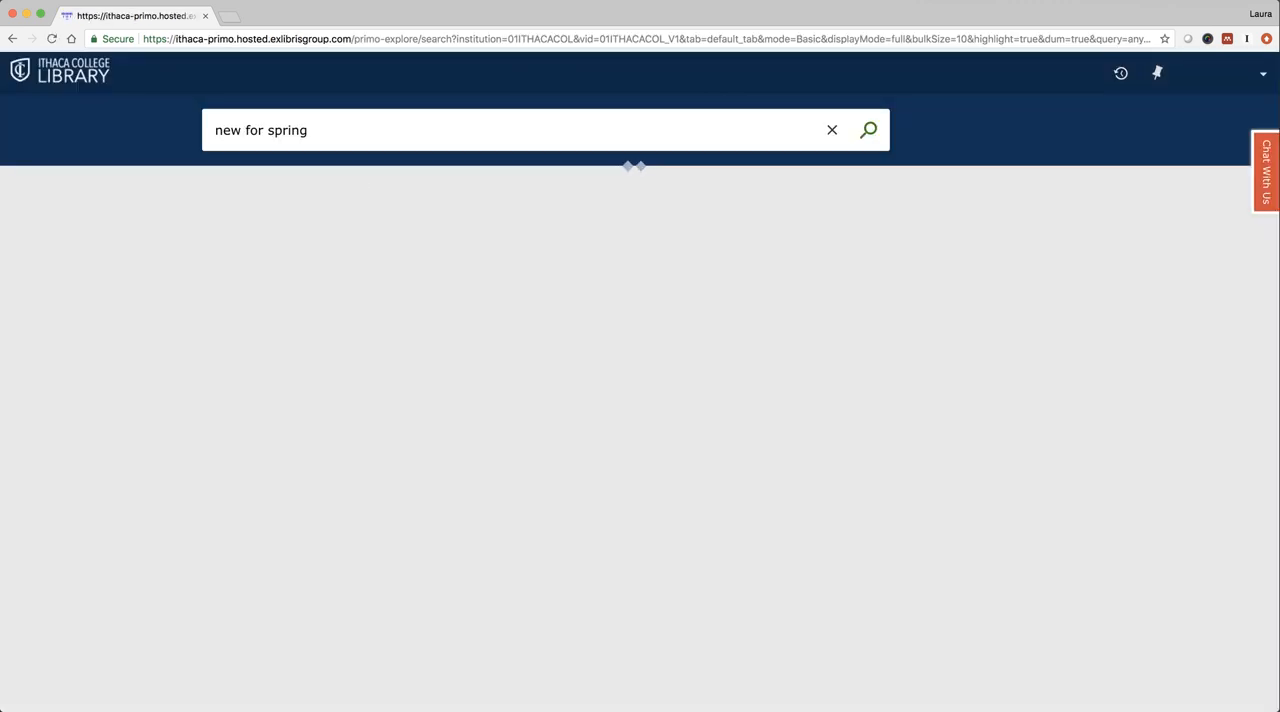
# Step: Try the Library Catalog filter, then clear it to restore all 9,852,934 results
pyautogui.click(867, 130)
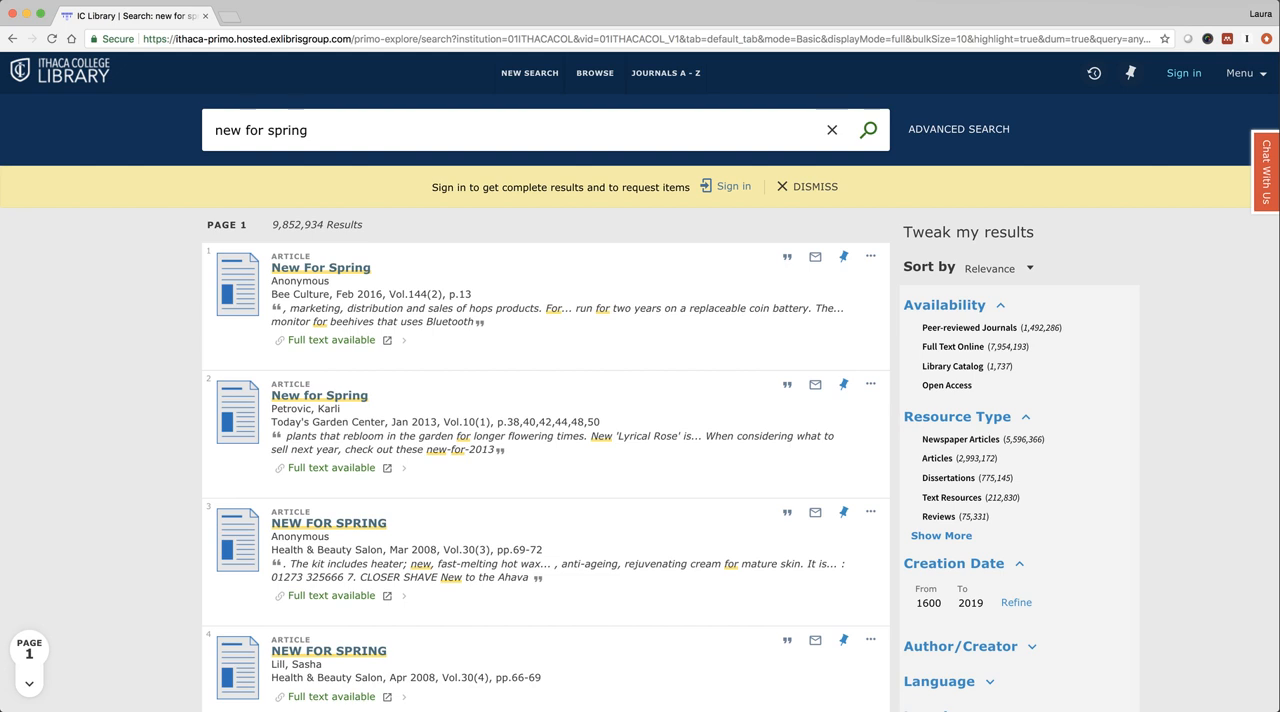
pyautogui.moveTo(798, 180)
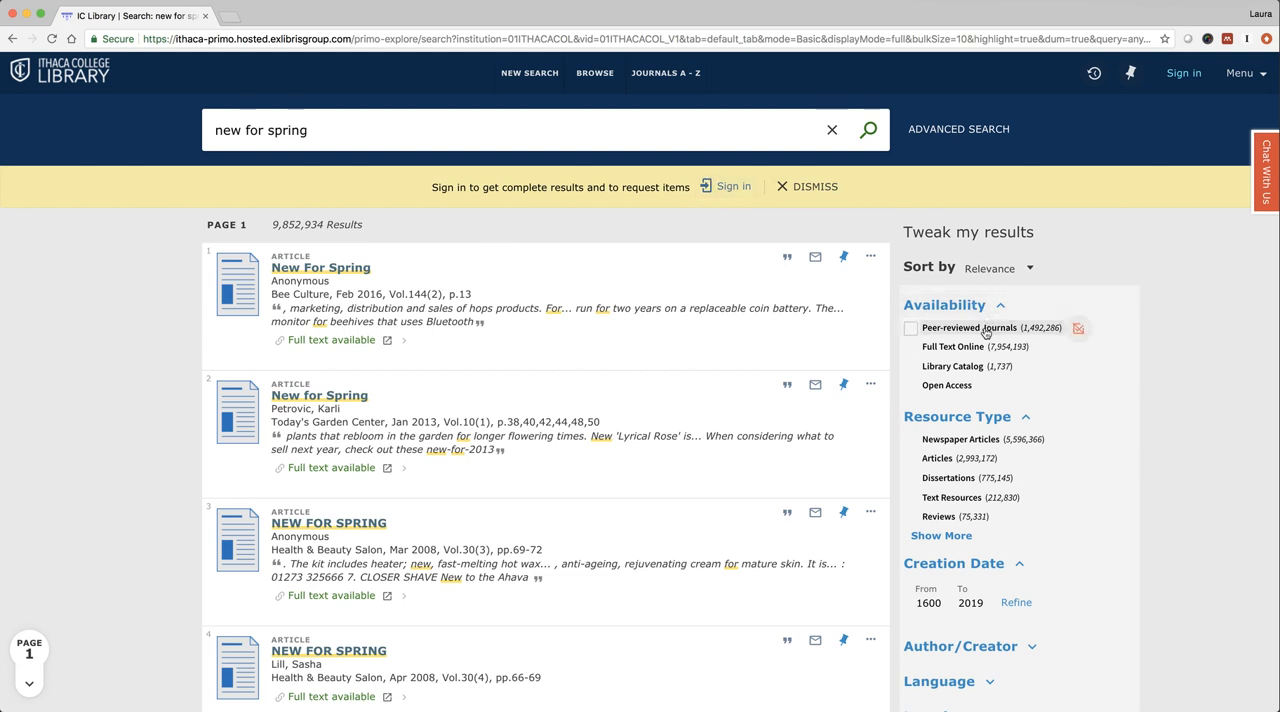
pyautogui.moveTo(980, 330)
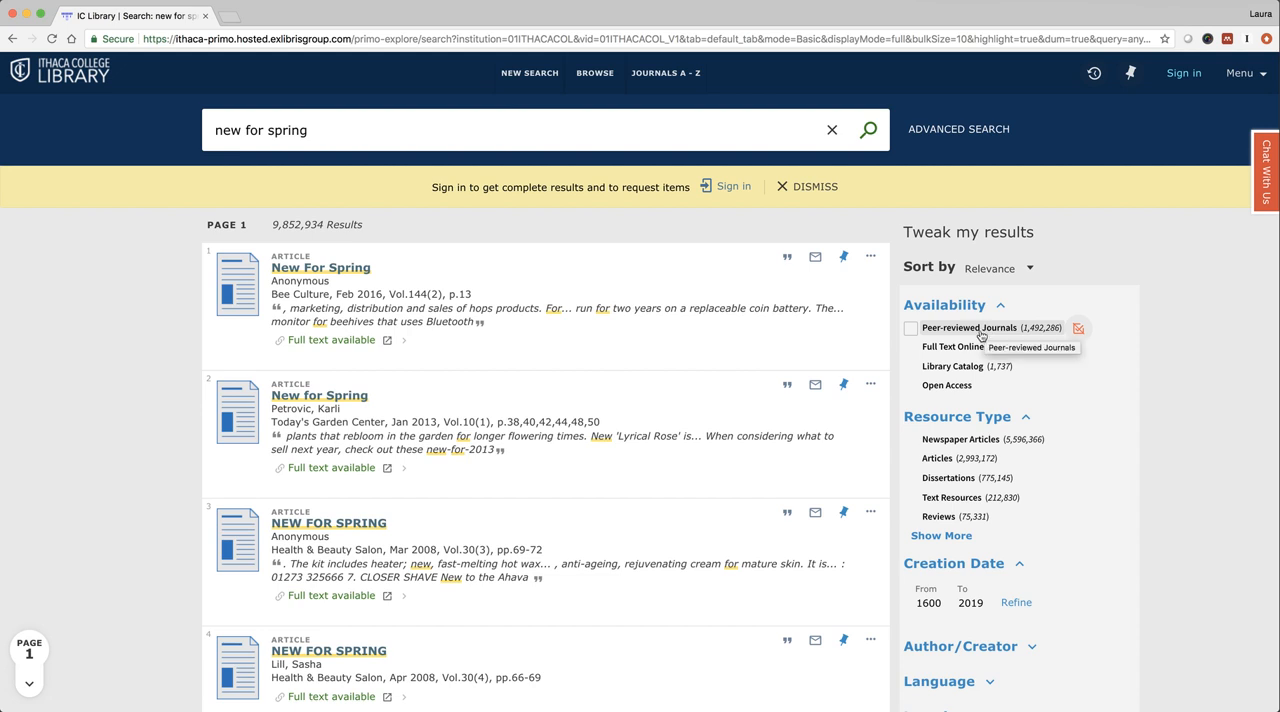
pyautogui.moveTo(953, 346)
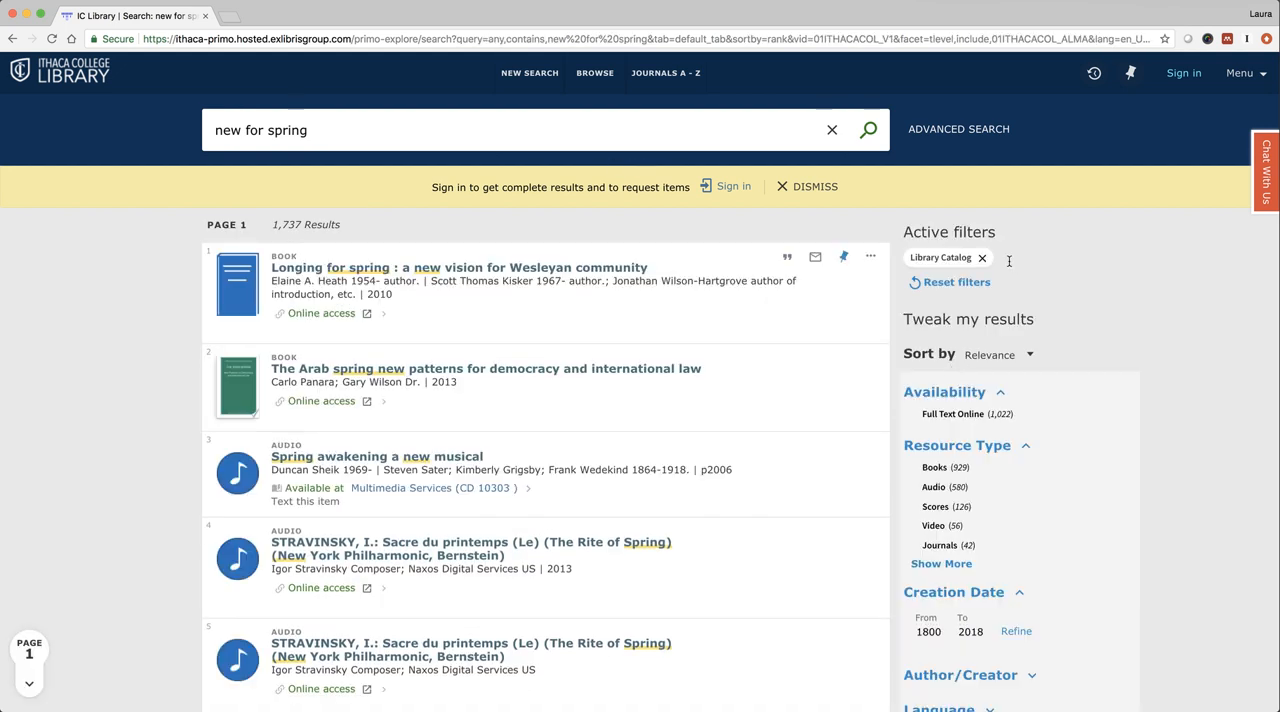
pyautogui.click(981, 257)
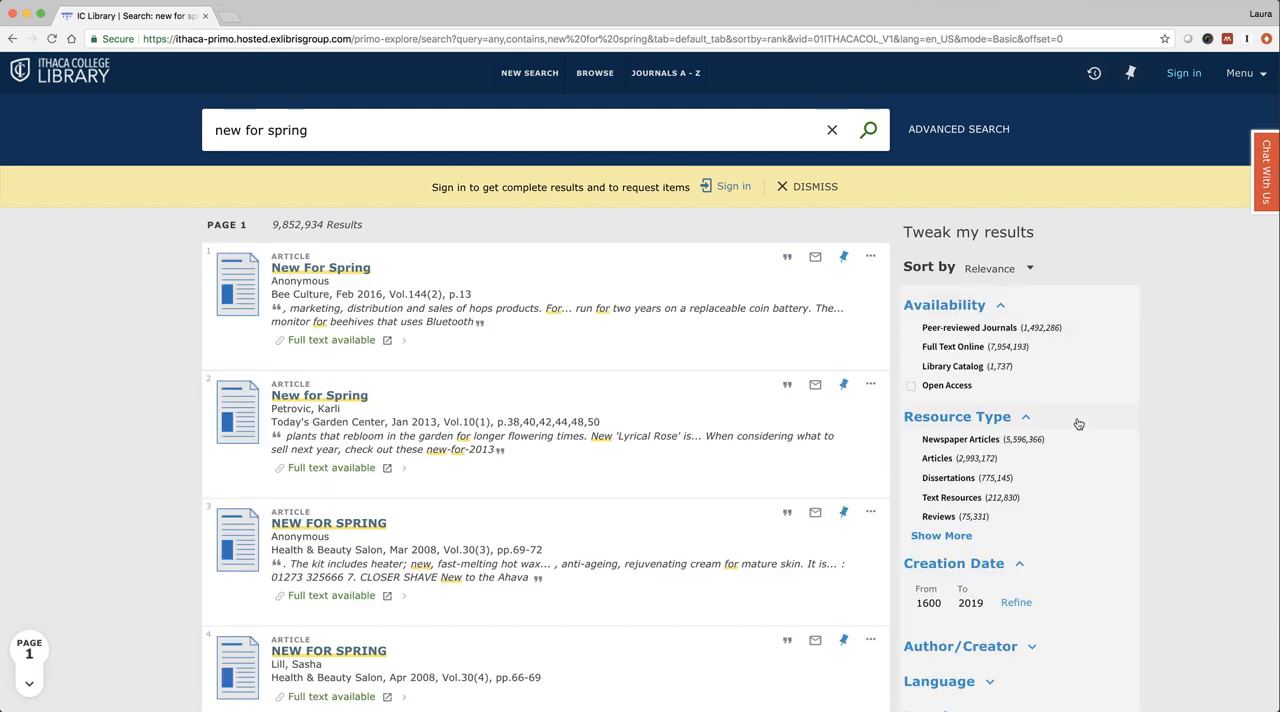
# Step: Filter the Location facet to Circulation Desk Reserves, narrowing results to 2
pyautogui.scroll(-3)
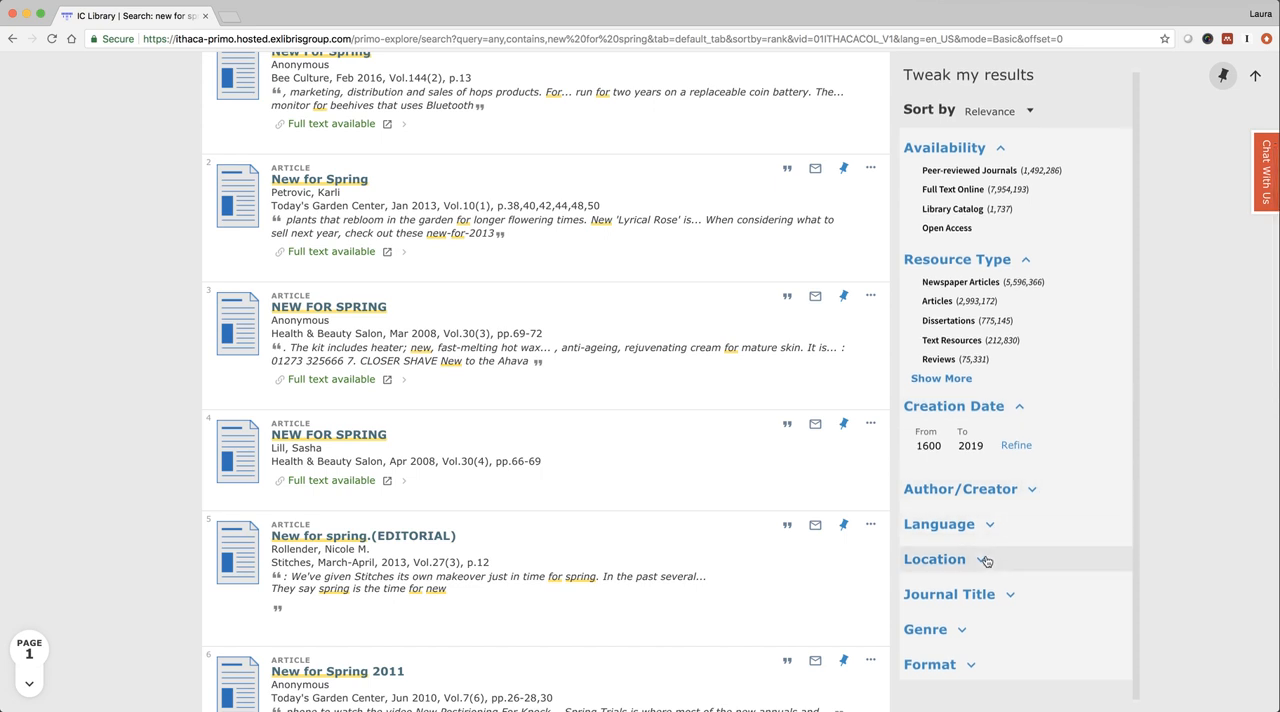
pyautogui.click(935, 559)
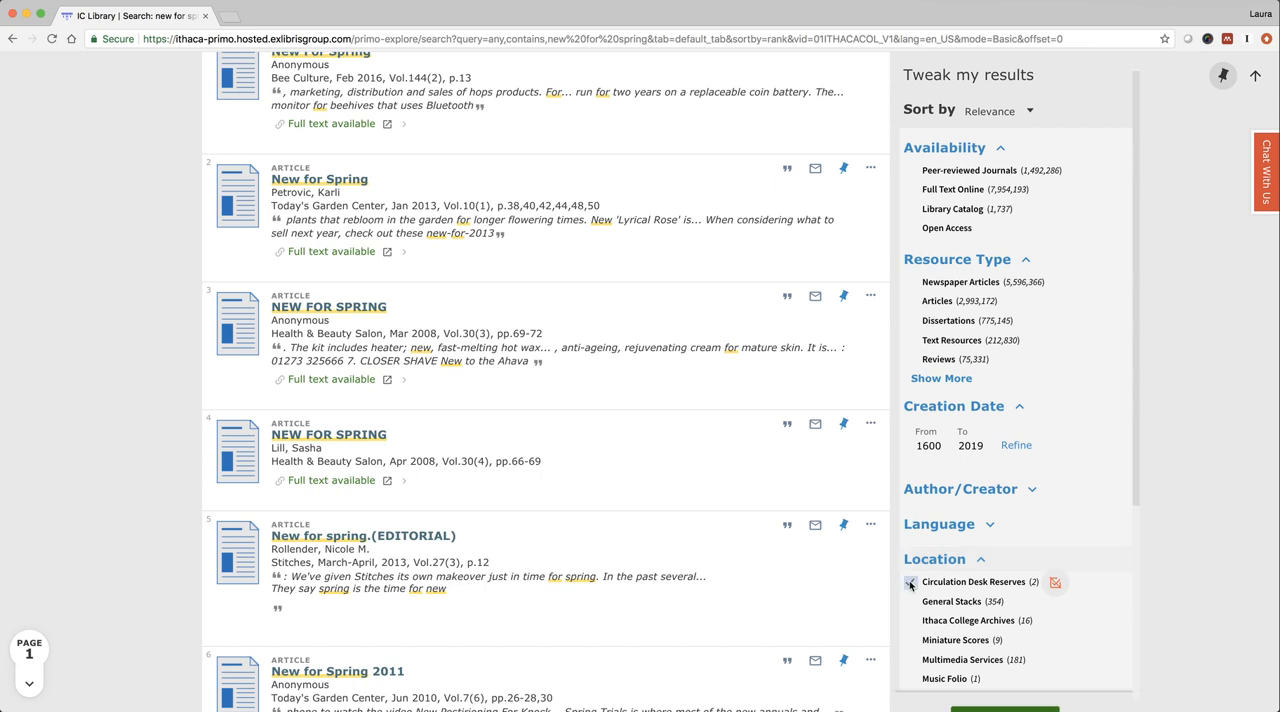
pyautogui.click(910, 582)
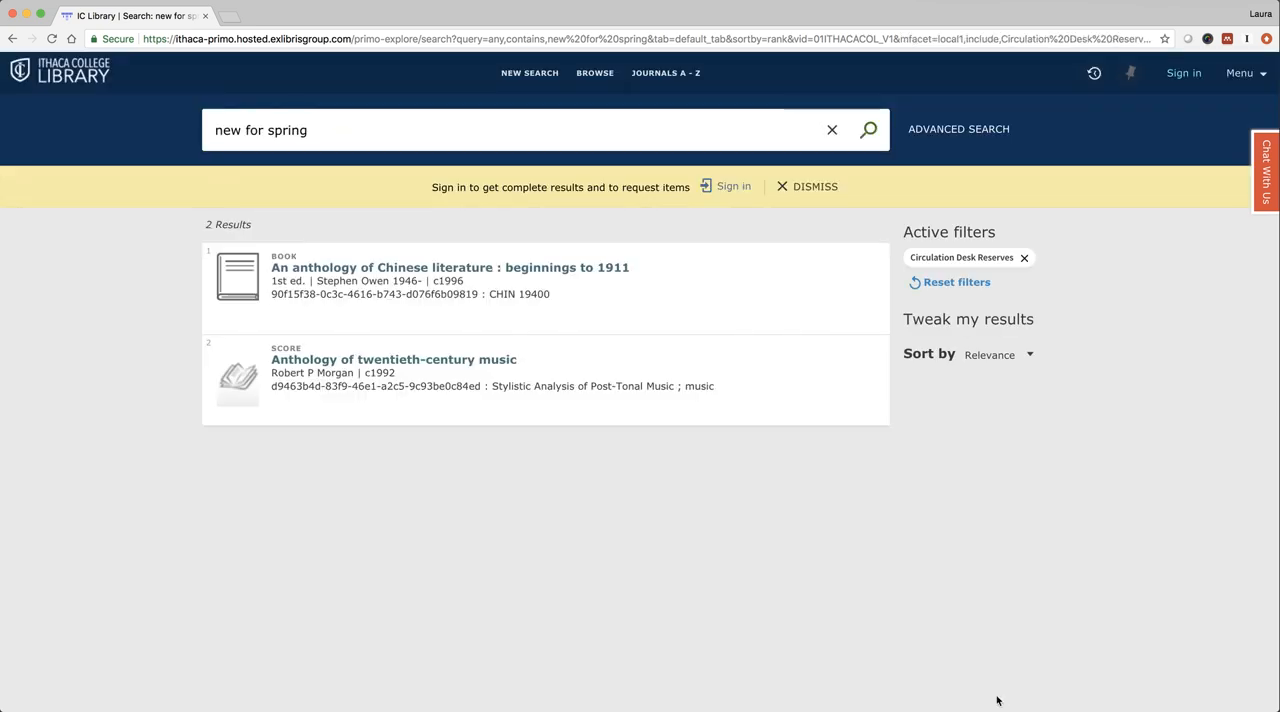